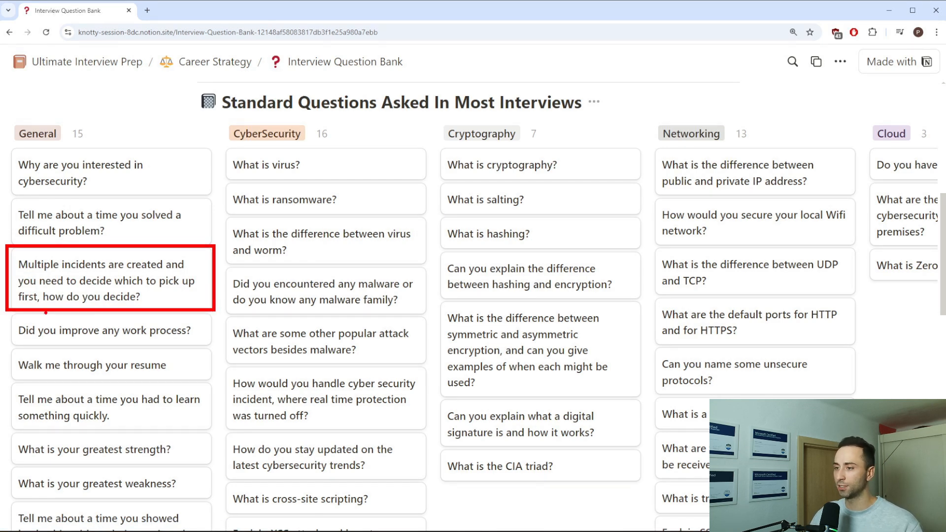
Return to the Ultimate Interview Prep main page showing the Career Strategy cards
left_click(105, 330)
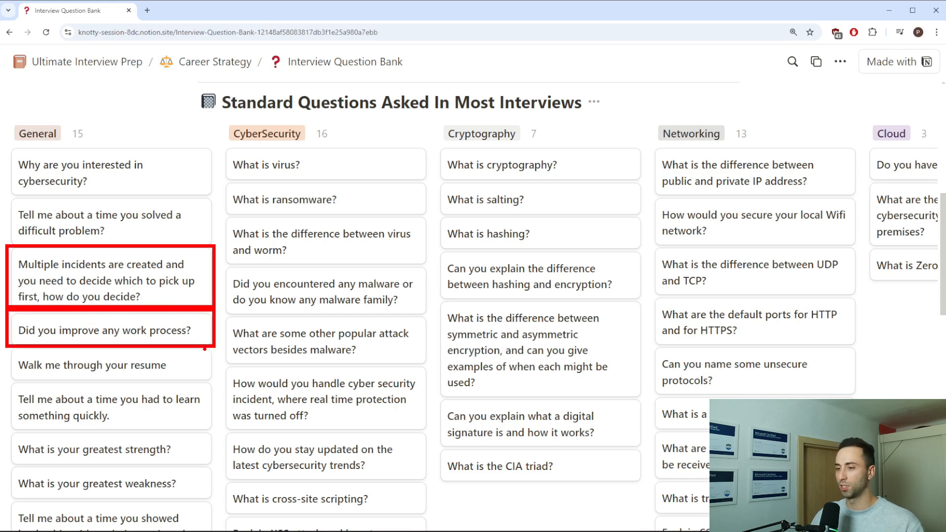
scroll("right", 3)
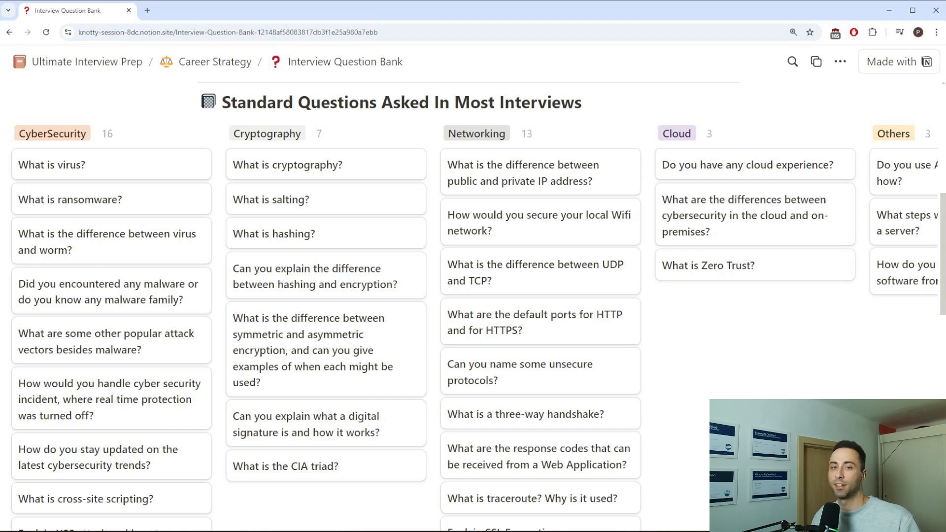
left_click(86, 61)
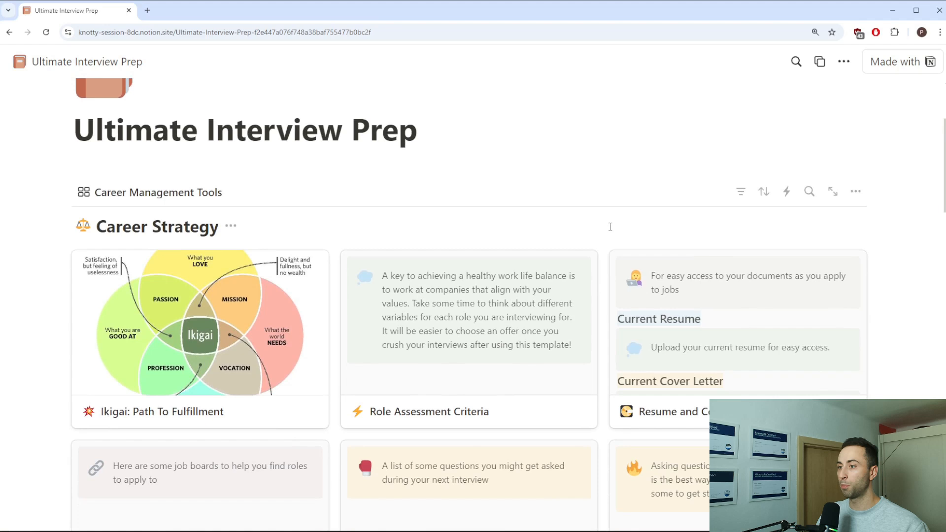
Open the Interview Question Bank card and expand it to a full-page board
left_click(468, 472)
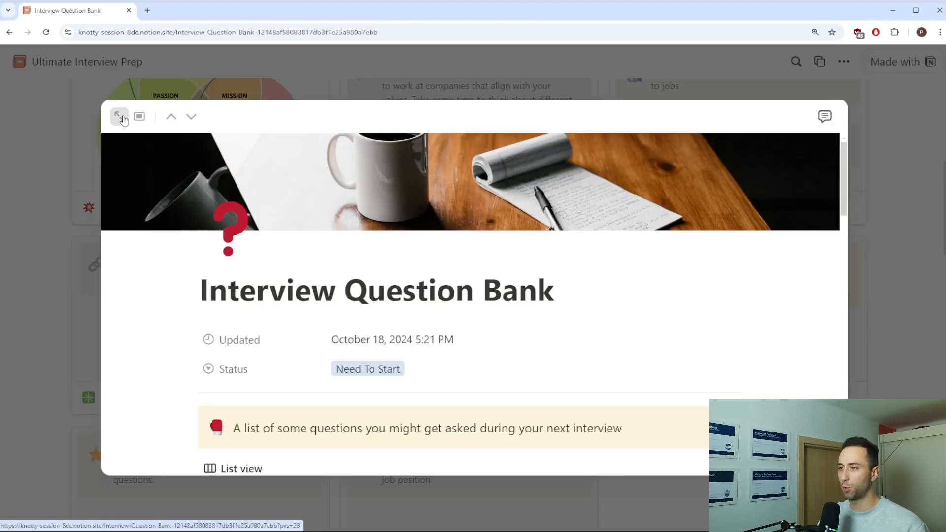
left_click(119, 116)
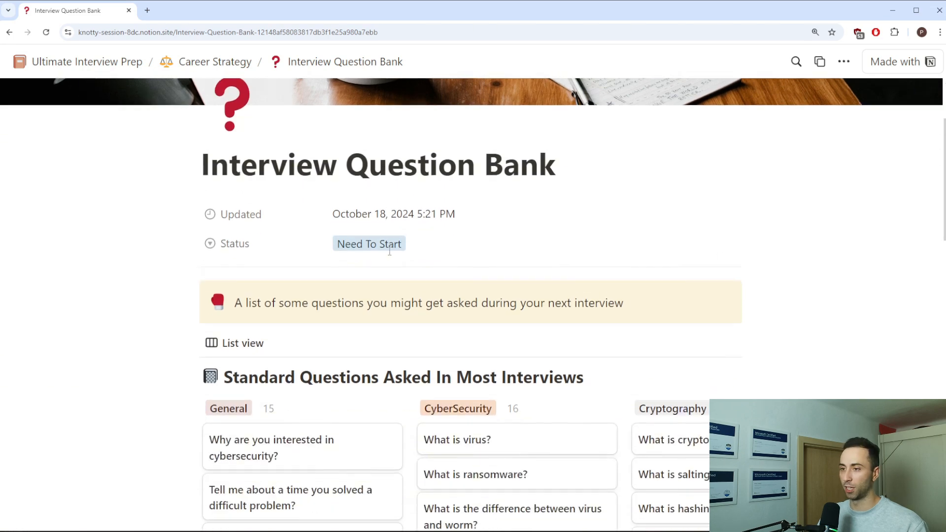
scroll("down", 3)
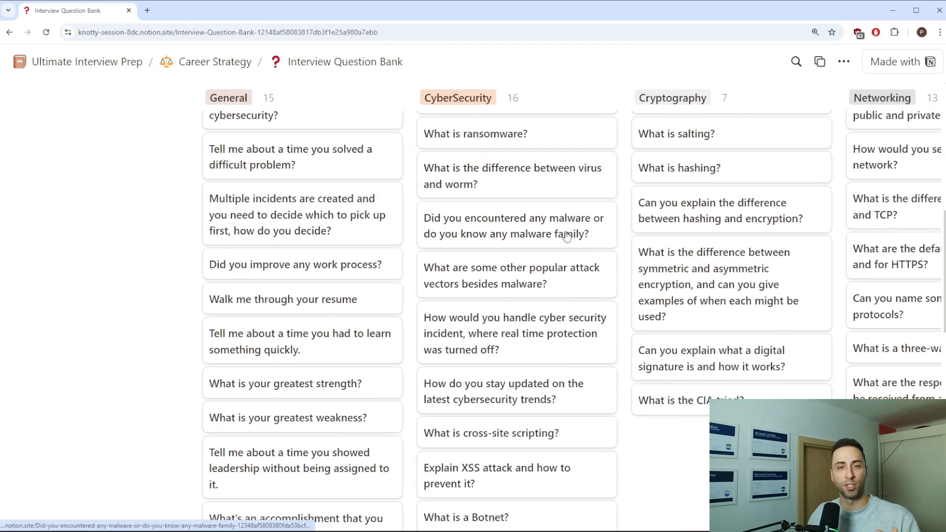
scroll("up", 3)
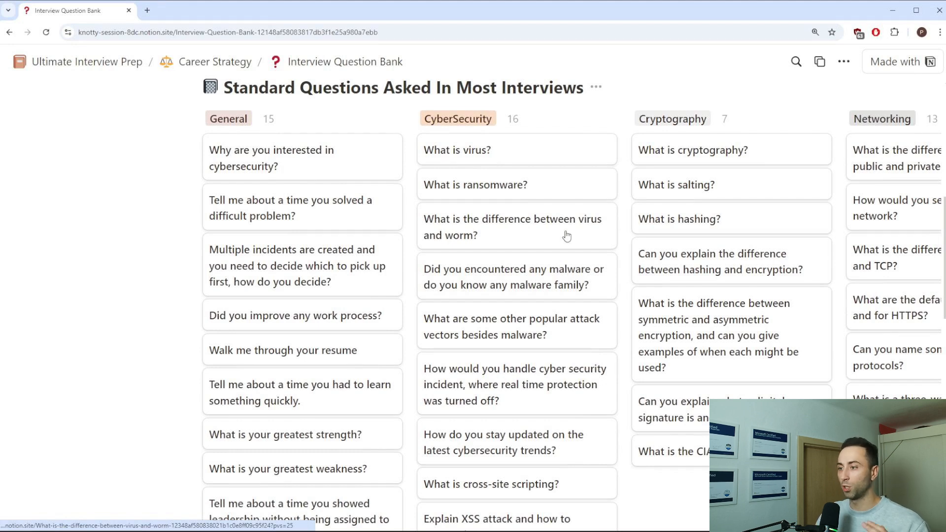
mouse_move(559, 170)
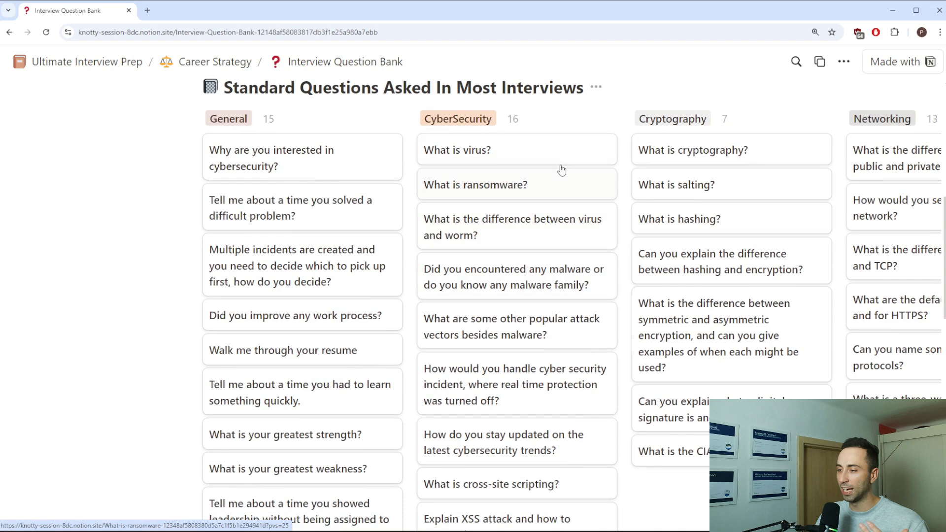
mouse_move(549, 226)
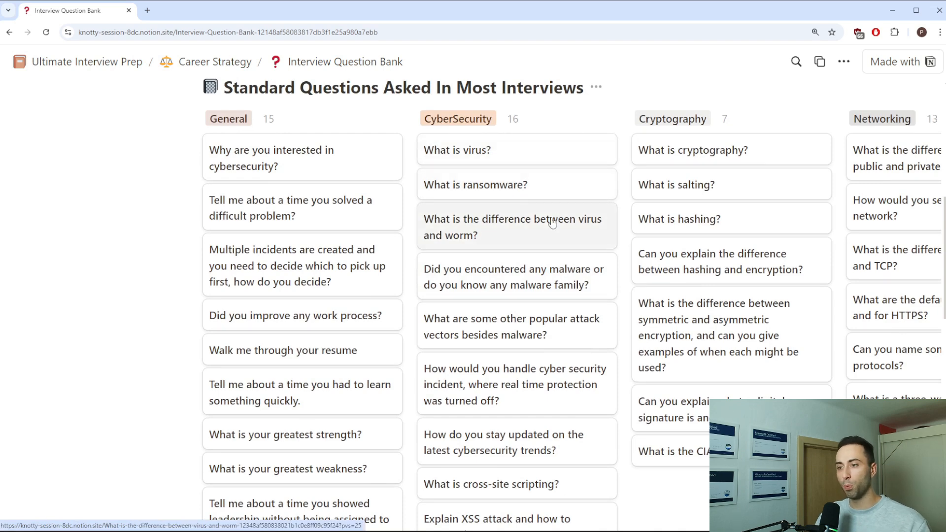
Read the 'What is the difference between virus and worm?' sample answer, then switch to URLhaus
left_click(512, 226)
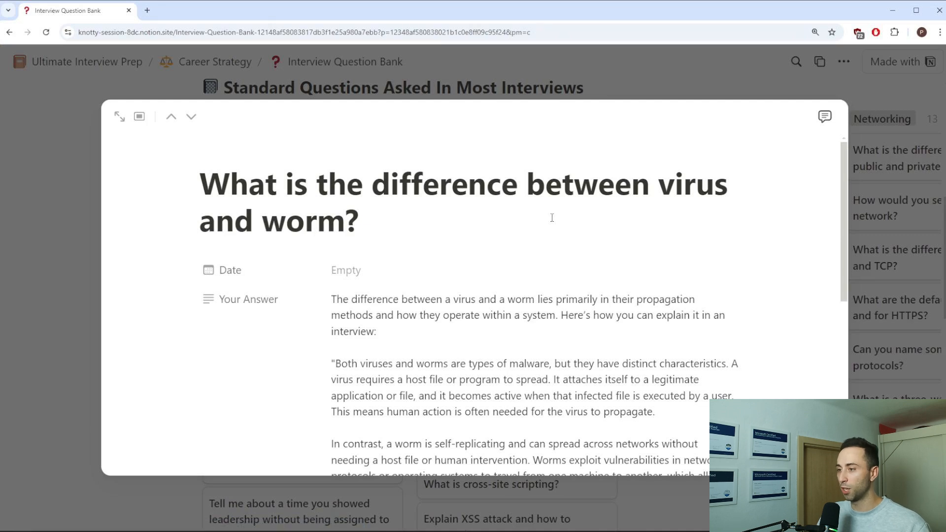
scroll("down", 3)
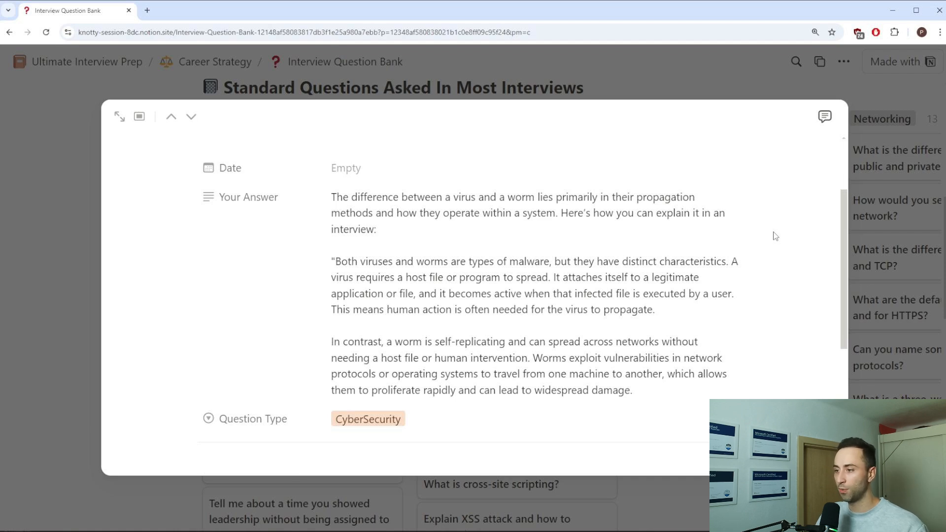
left_click(199, 10)
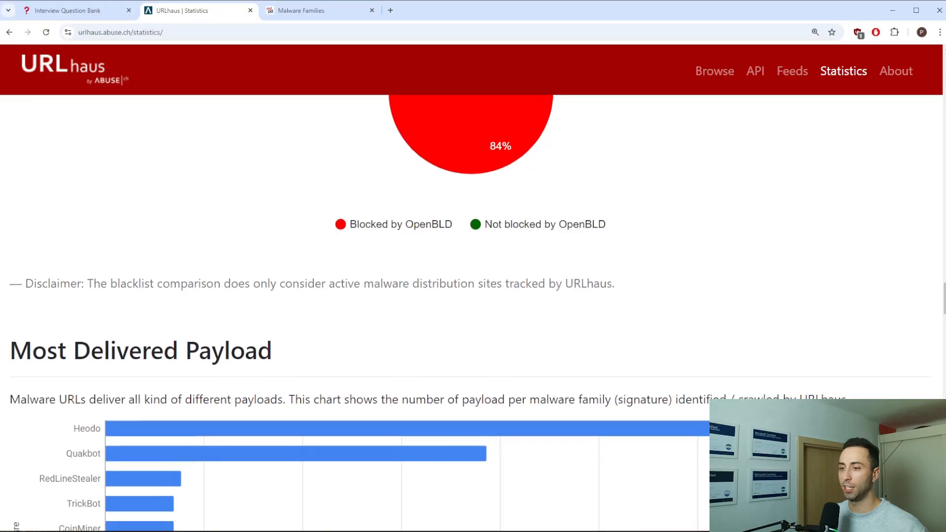
View URLhaus's Most Delivered Payload chart, then switch to the Malpedia malware families list
scroll("down", 3)
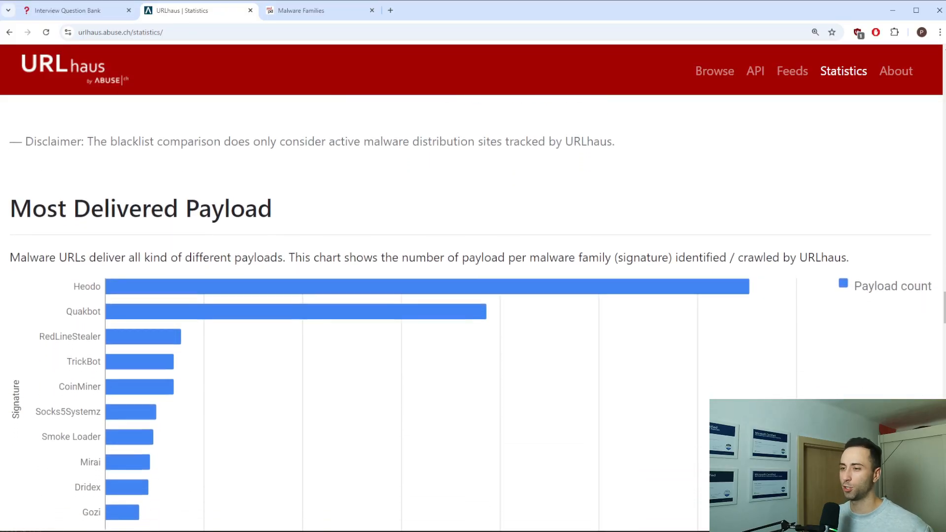
scroll("down", 3)
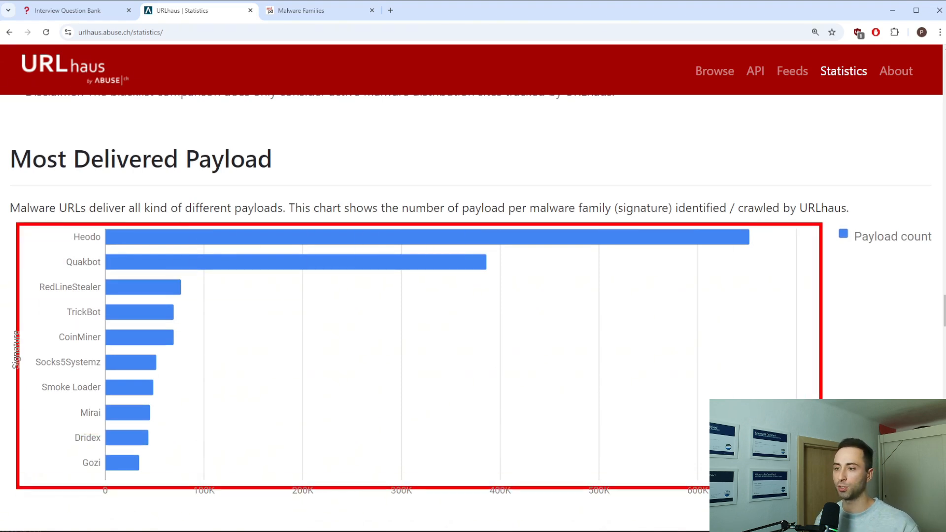
left_click(320, 11)
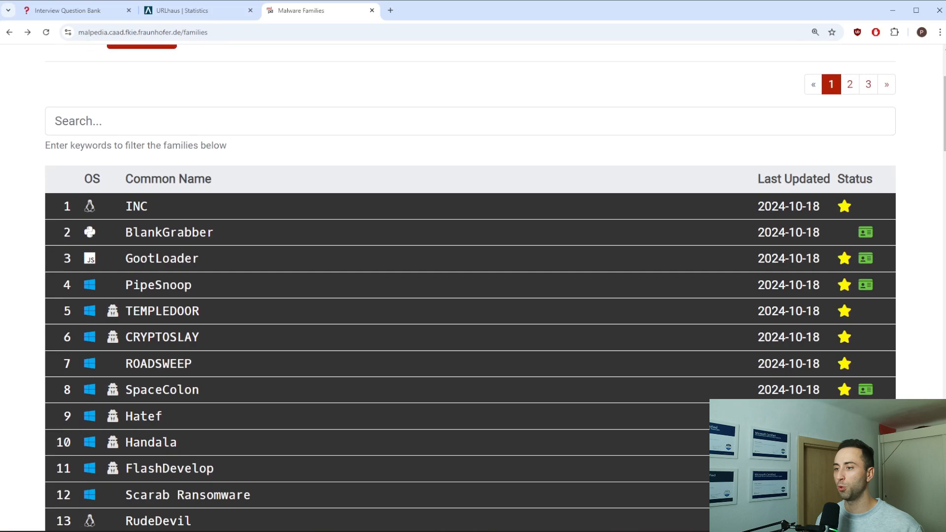
Open Malpedia's Lumma Stealer entry and its McAfee 'Behind the CAPTCHA' reference
scroll("down", 3)
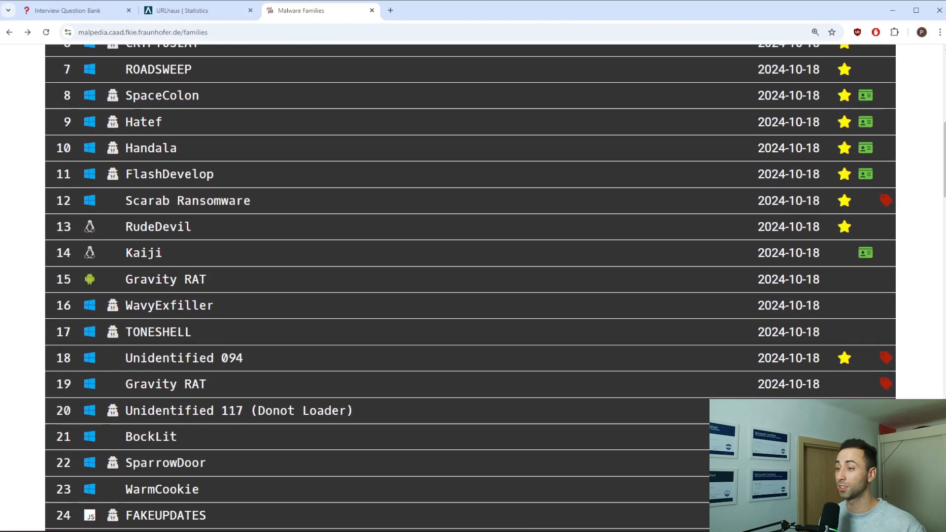
scroll("down", 3)
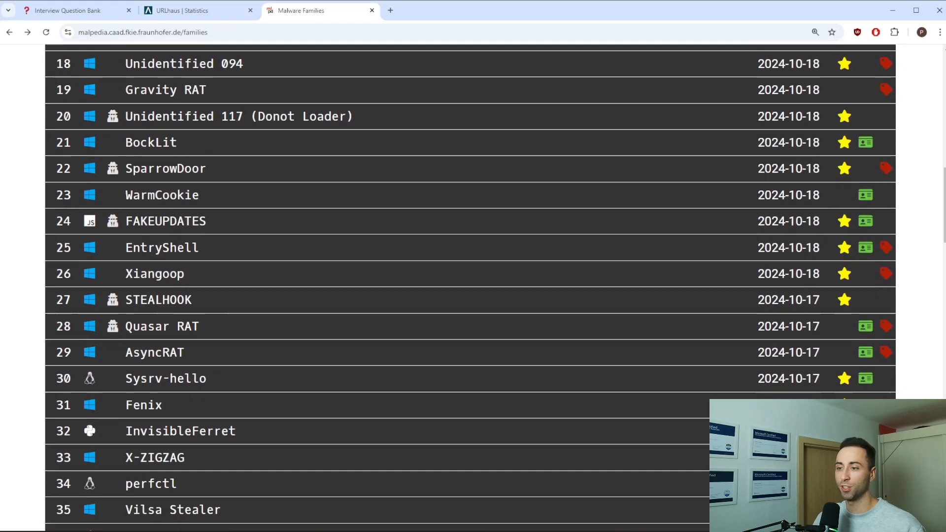
scroll("down", 3)
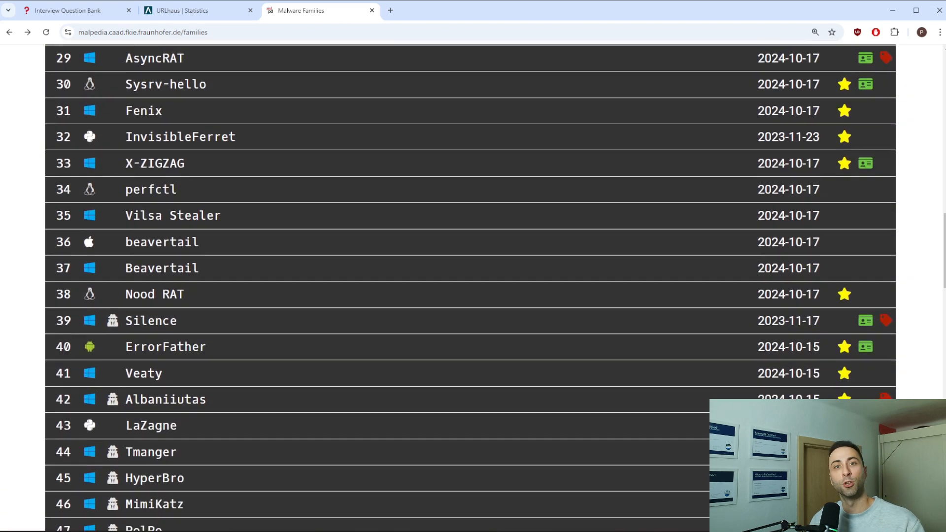
scroll("down", 3)
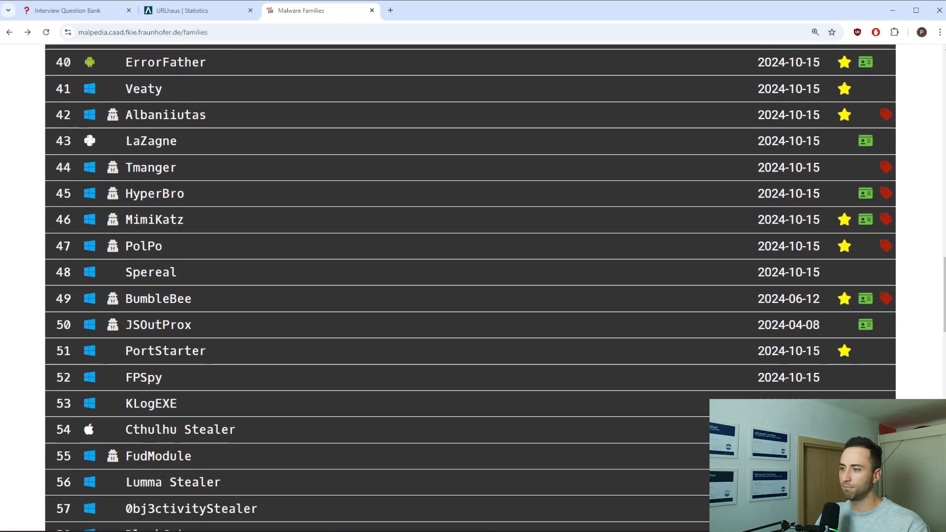
left_click(173, 482)
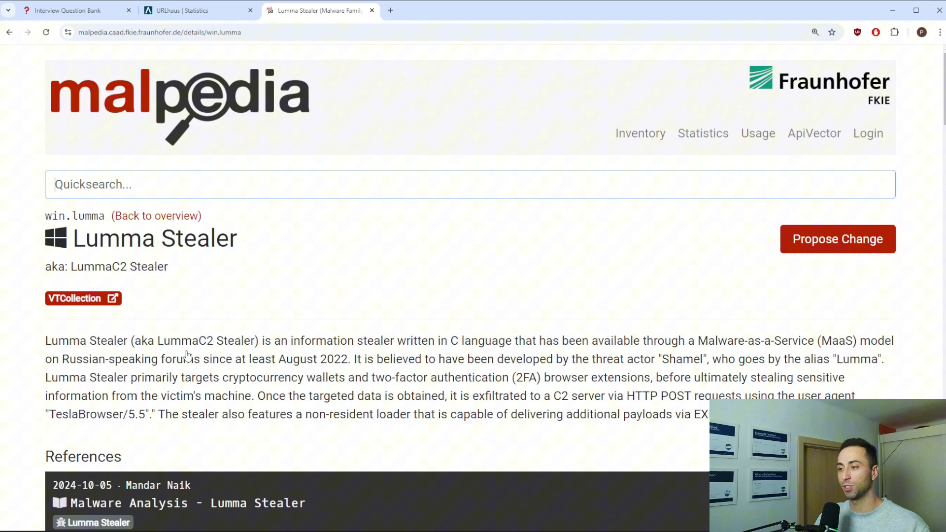
scroll("down", 3)
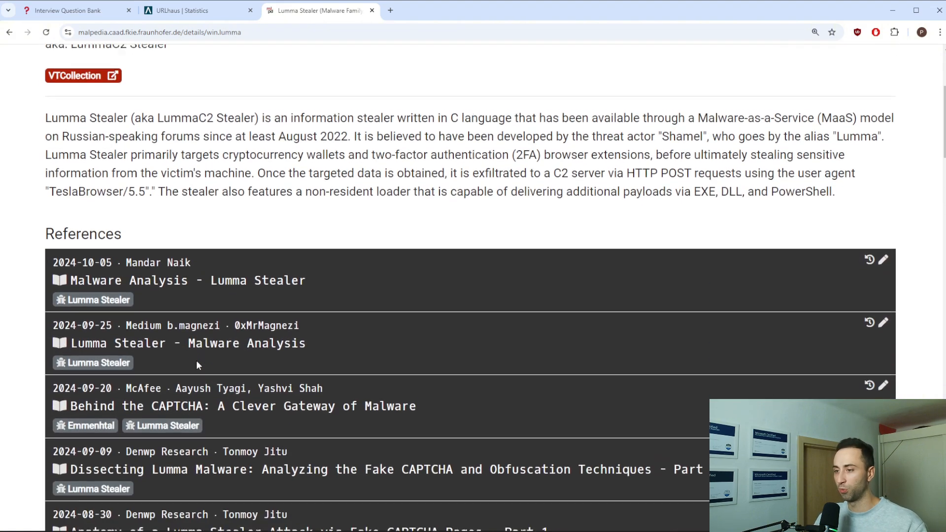
left_click(242, 405)
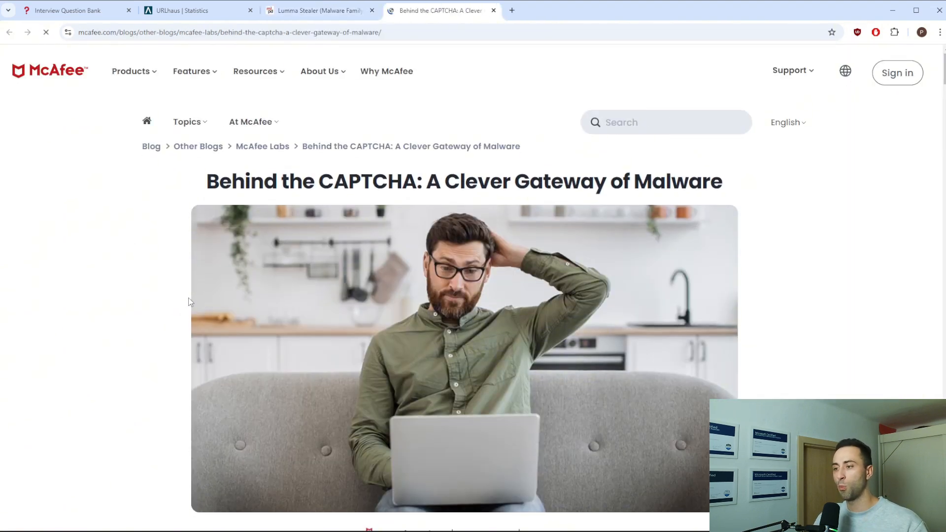
Scroll through the McAfee CAPTCHA malware article
scroll("down", 3)
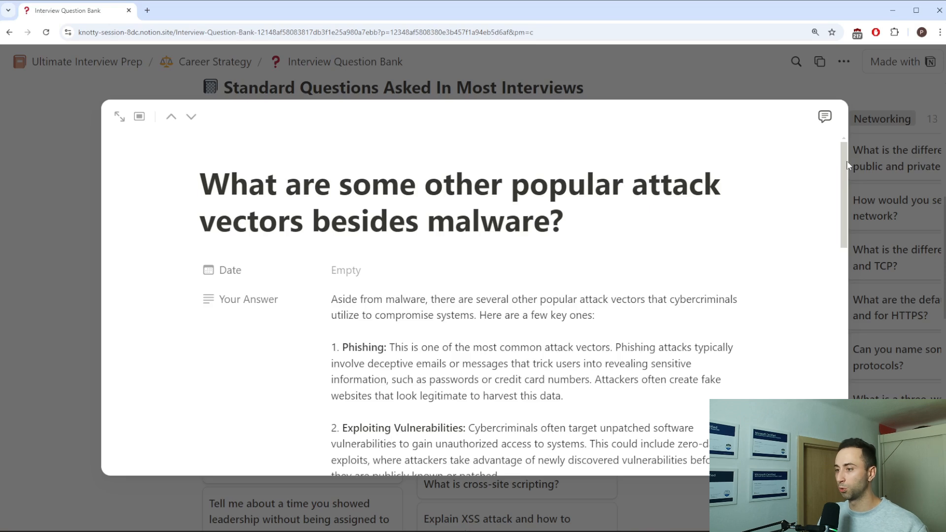
Scroll through the other-attack-vectors sample answer's listed vectors
scroll("down", 3)
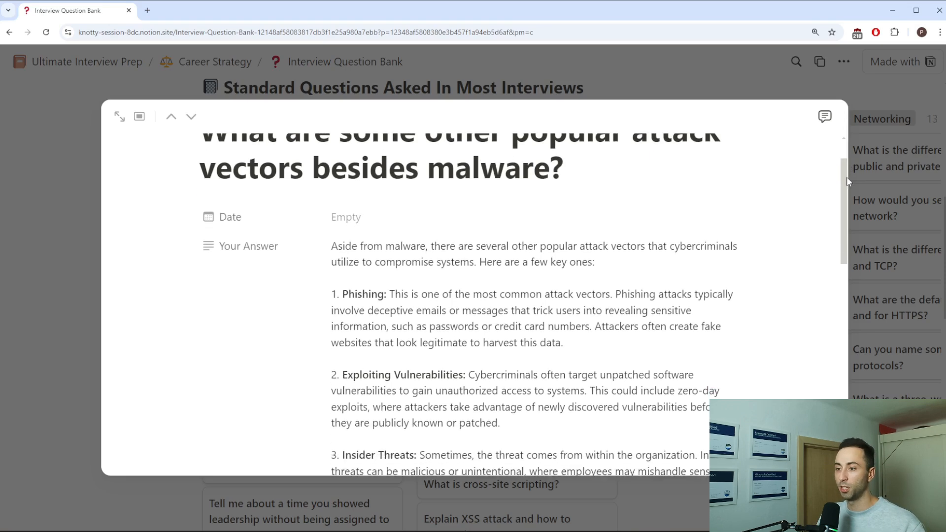
scroll("down", 3)
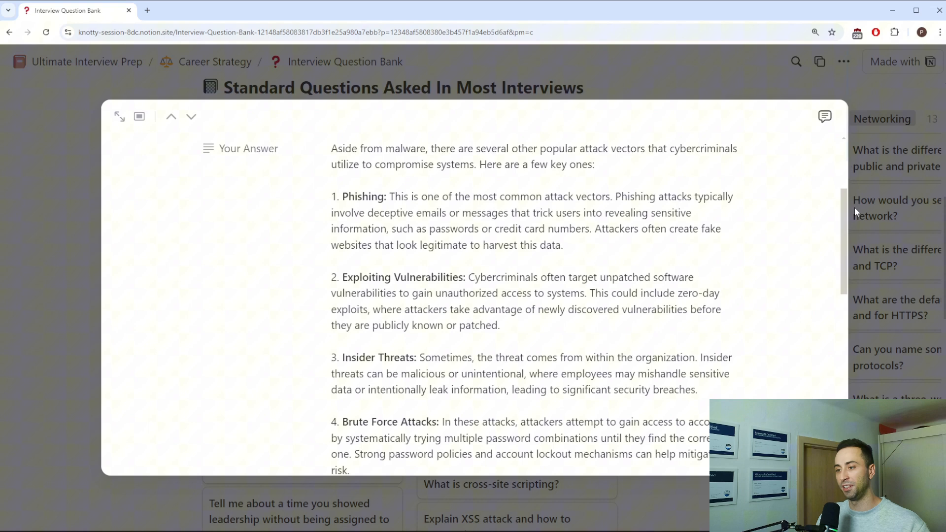
scroll("down", 3)
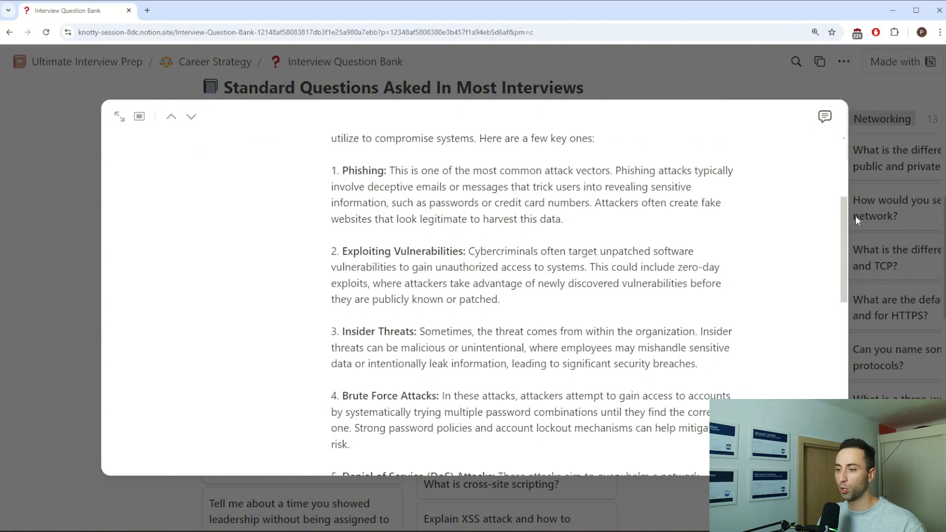
scroll("down", 3)
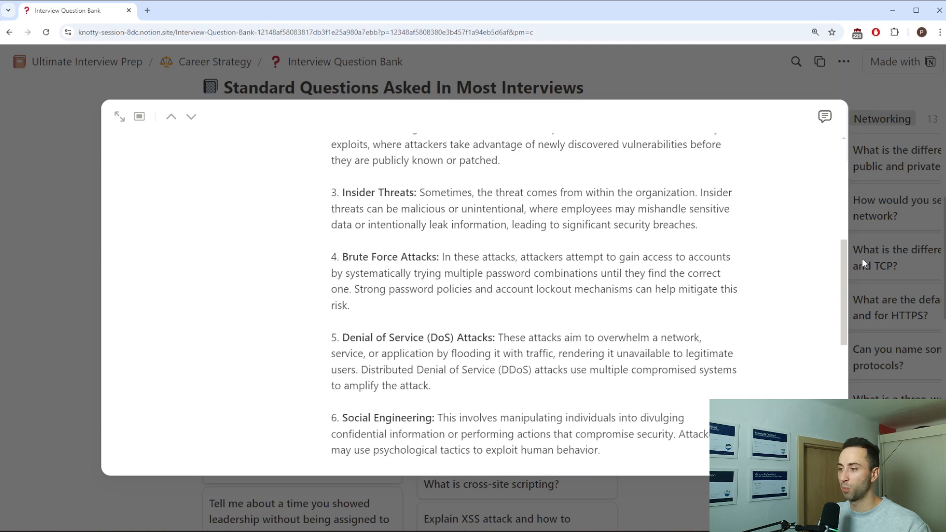
scroll("down", 3)
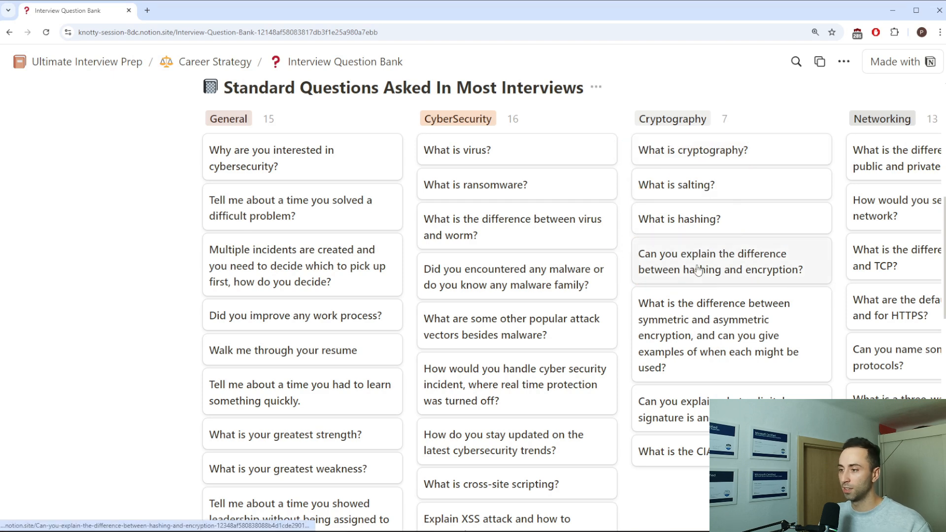
left_click(720, 261)
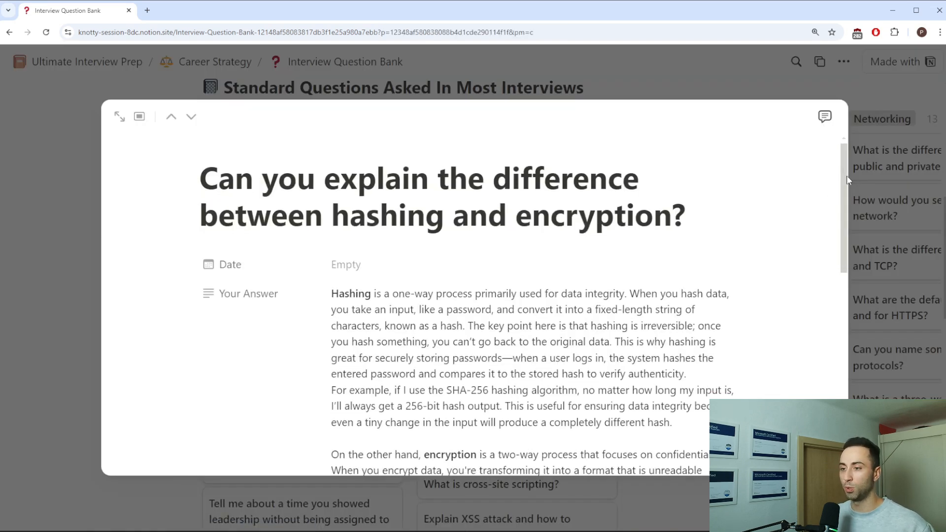
scroll("down", 3)
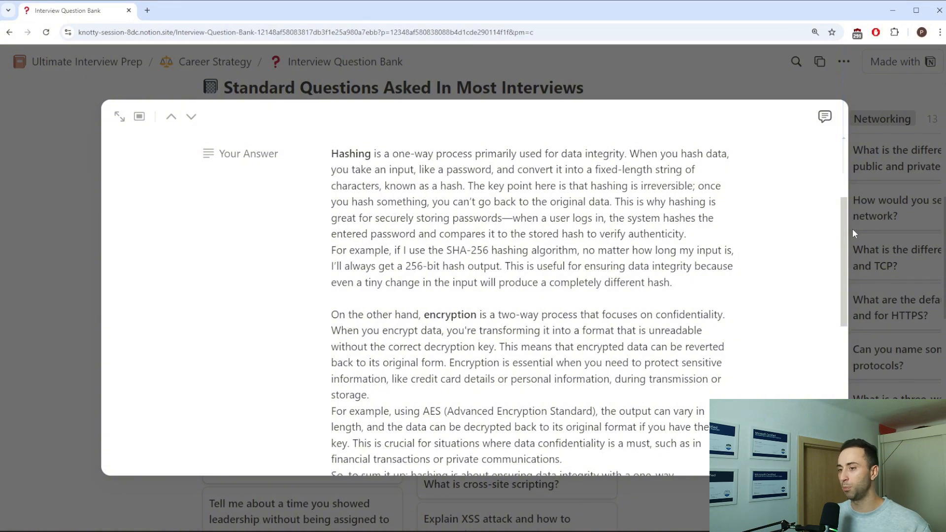
scroll("down", 3)
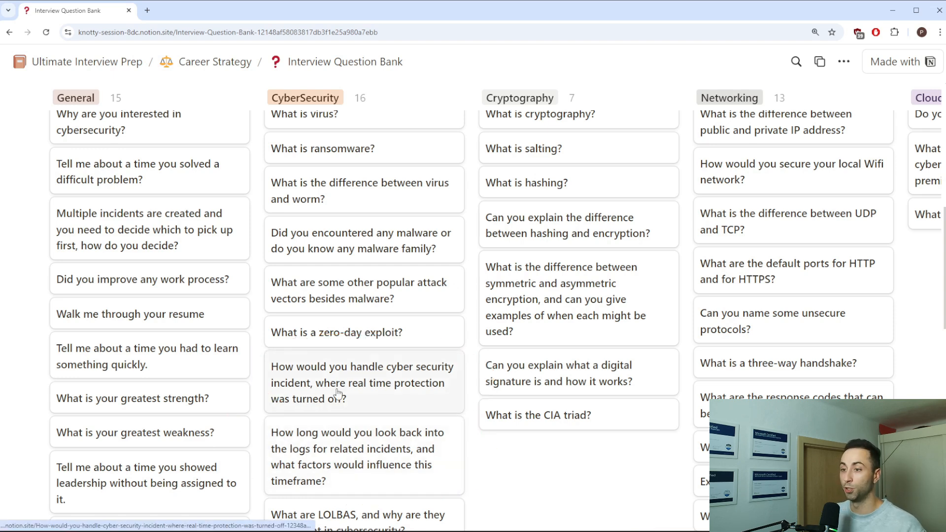
Read the incident-handling answer for real-time protection turned off, then close it
left_click(362, 383)
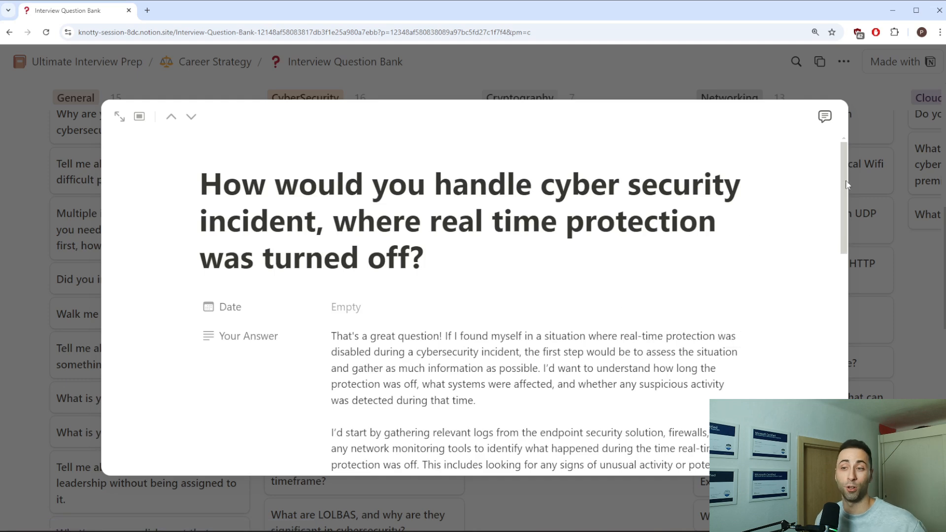
scroll("down", 3)
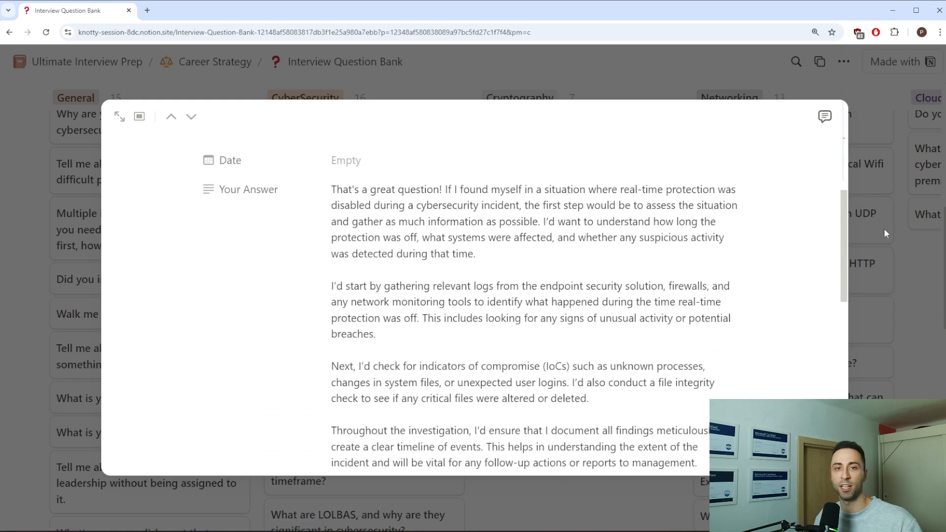
scroll("down", 3)
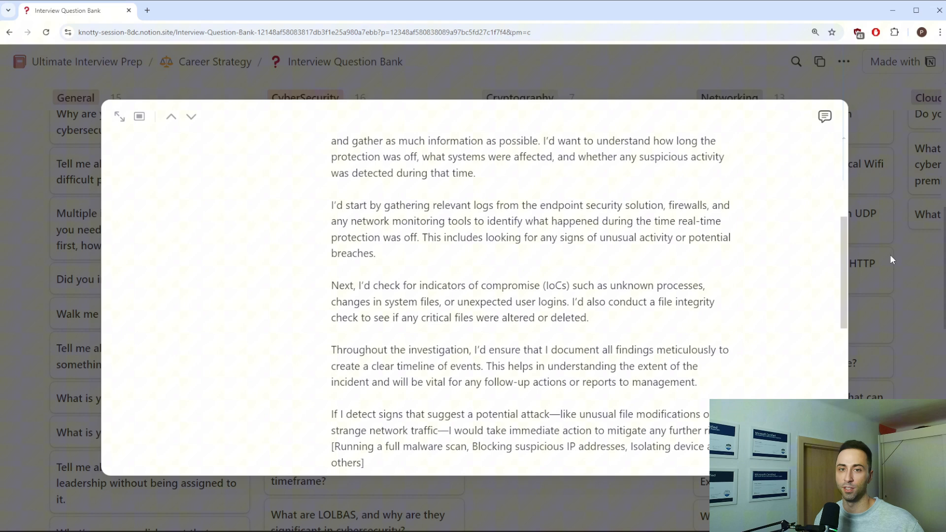
scroll("down", 3)
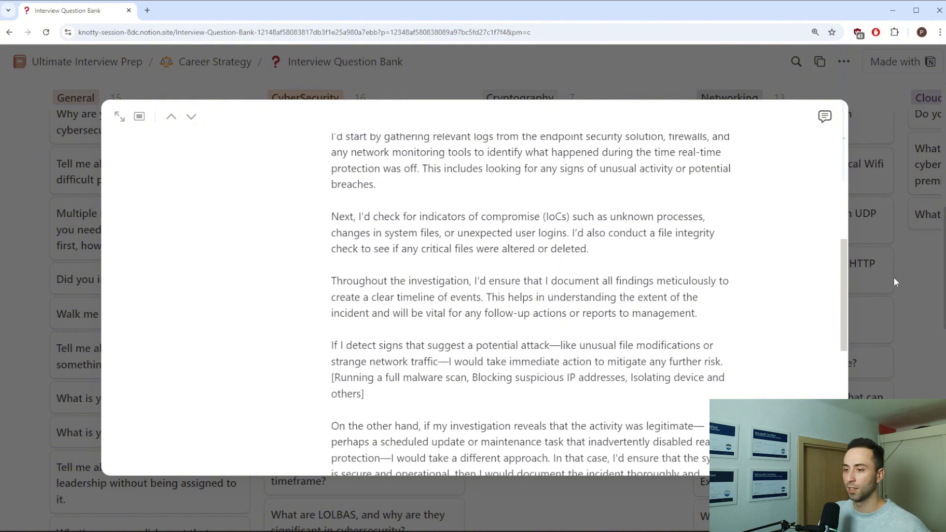
scroll("down", 3)
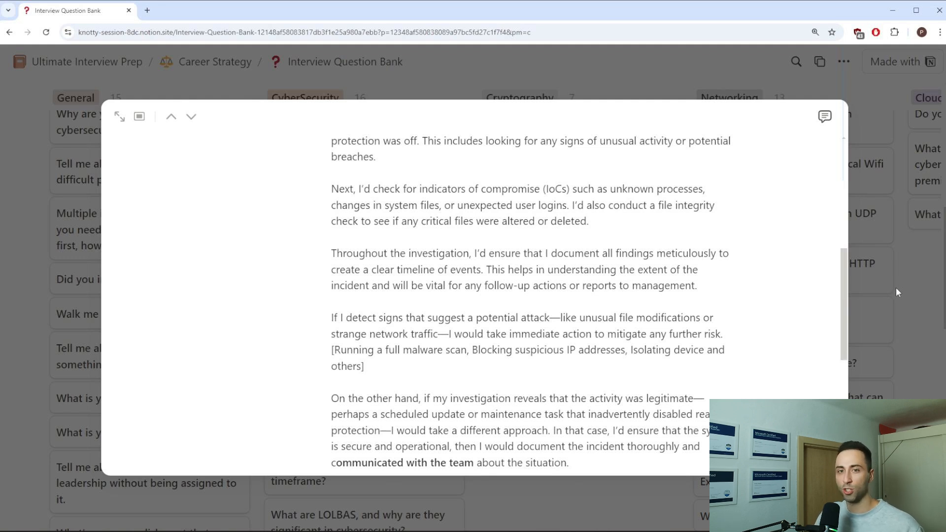
left_click(171, 117)
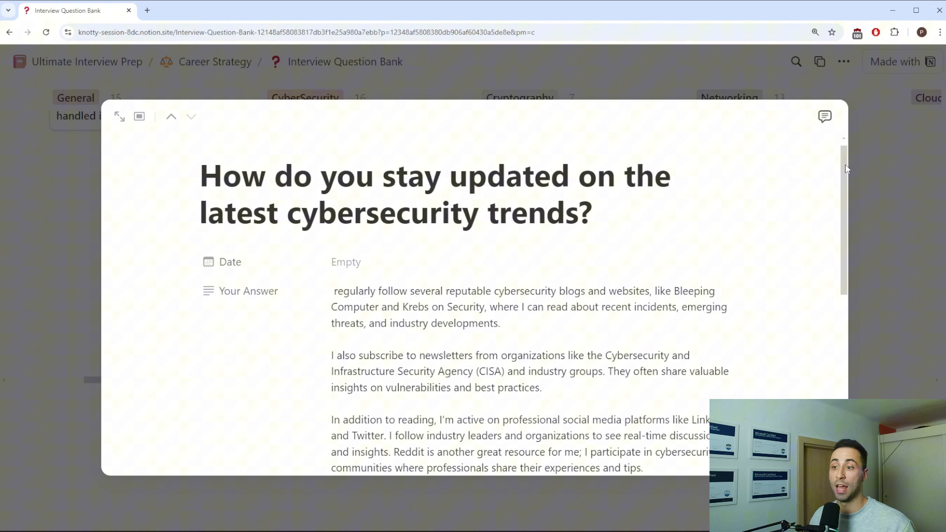
Scroll down to the recent-vulnerabilities and data-breach questions in the CyberSecurity column
scroll("down", 3)
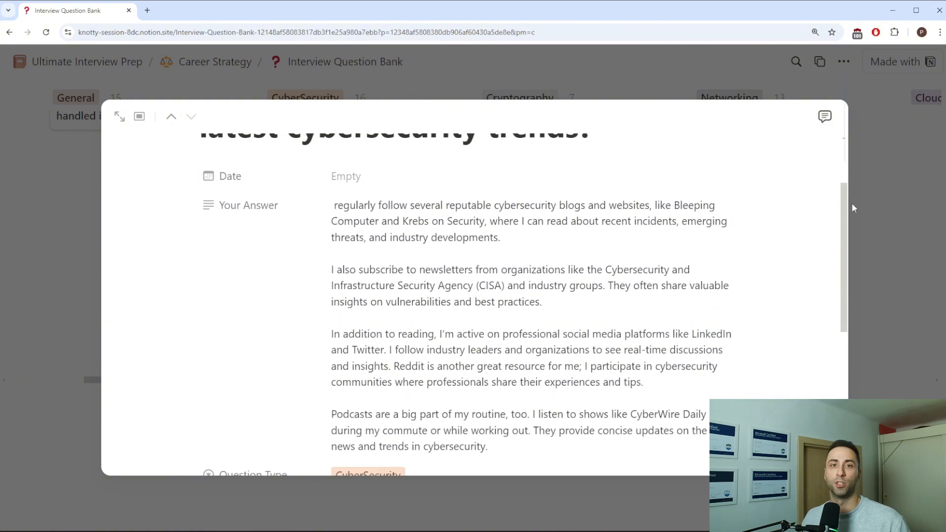
scroll("down", 3)
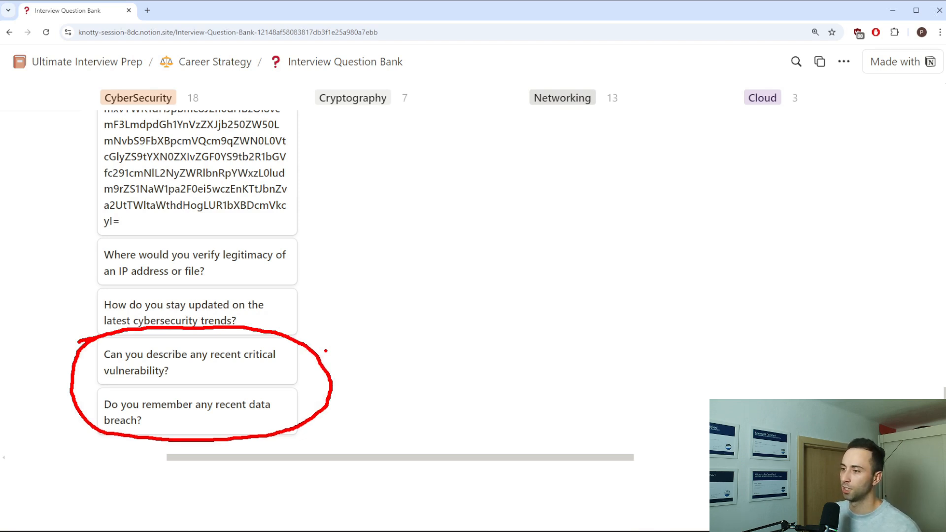
Review the Cloud and Others columns, then return to Ultimate Interview Prep
scroll("right", 3)
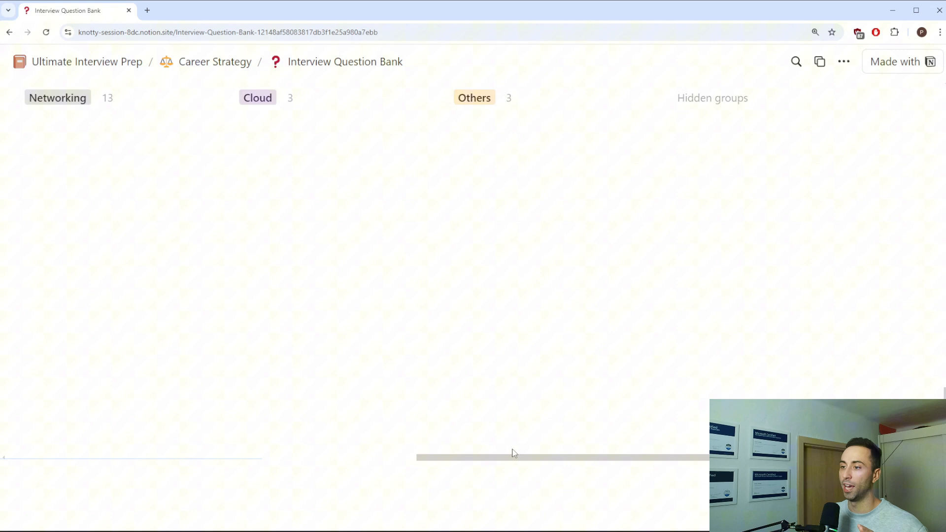
scroll("up", 3)
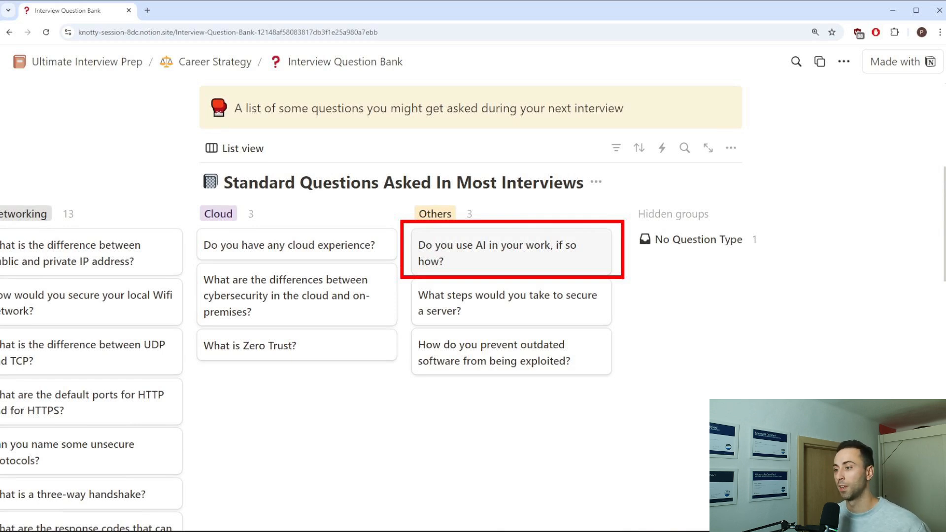
left_click(86, 62)
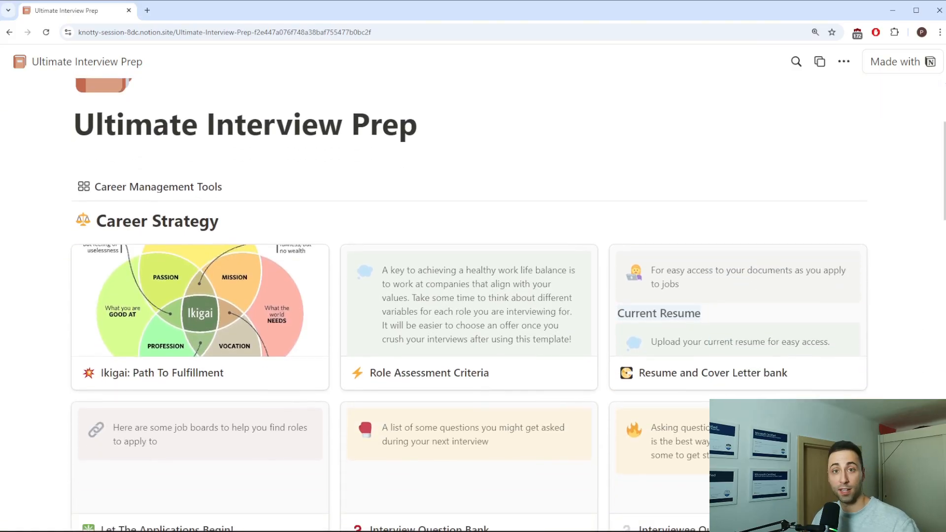
Open Career Strategy and preview the Interviewee Question Bank card in a peek
scroll("down", 3)
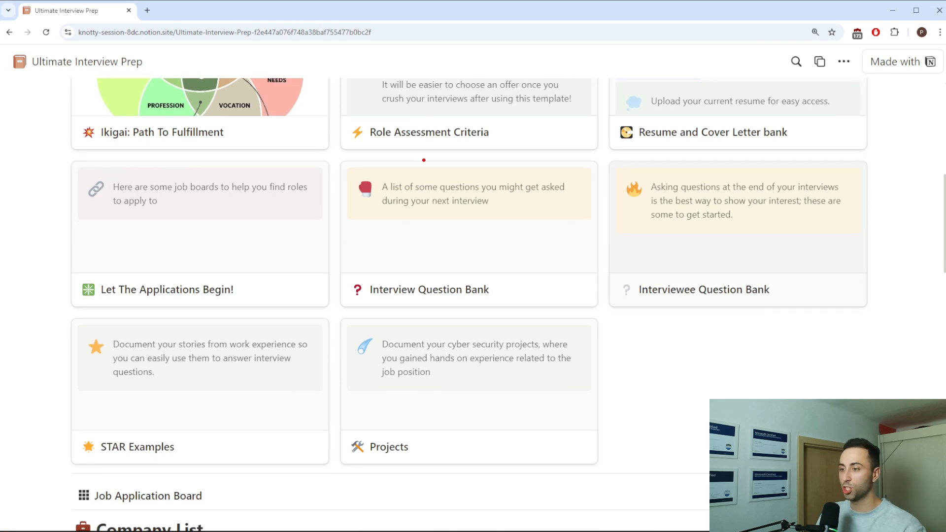
mouse_move(388, 203)
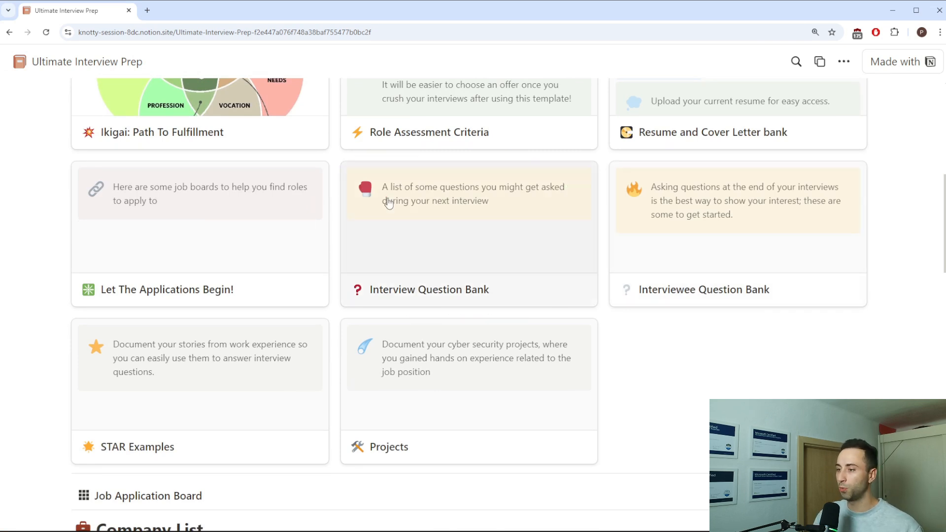
left_click(429, 289)
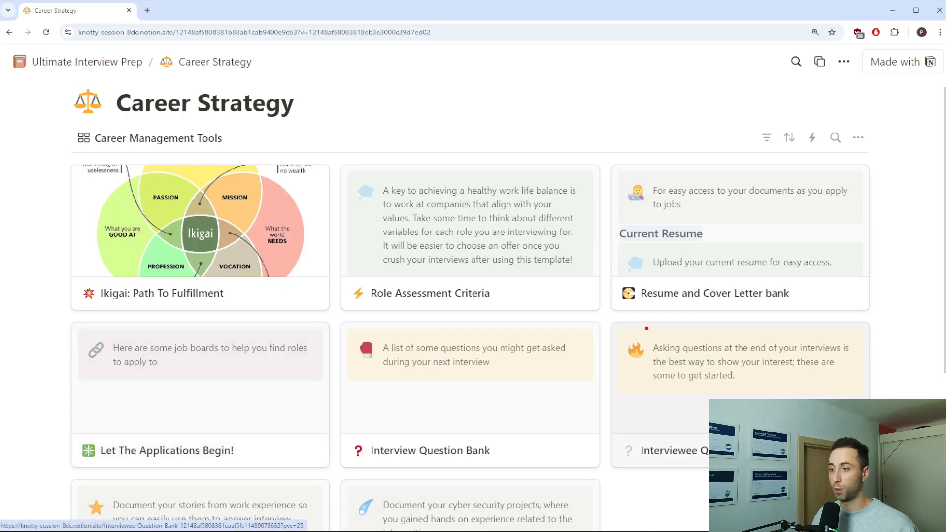
mouse_move(712, 372)
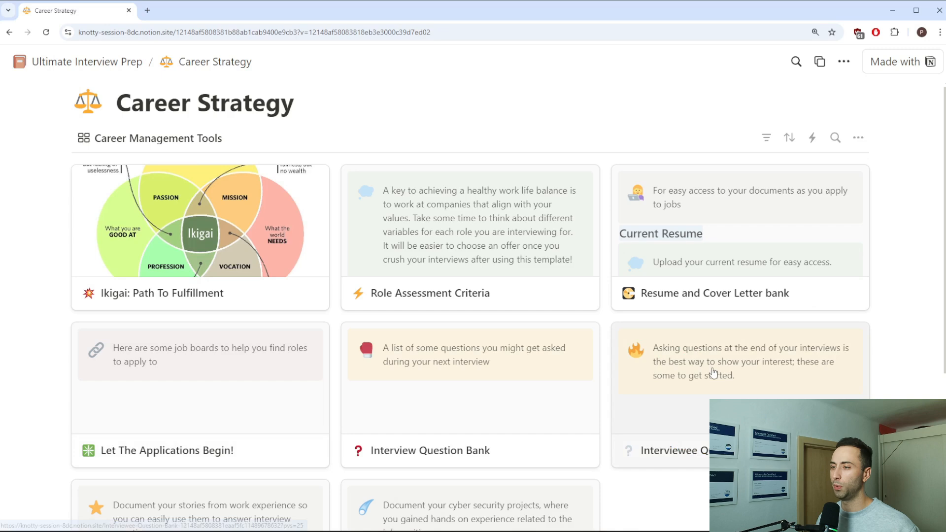
left_click(674, 450)
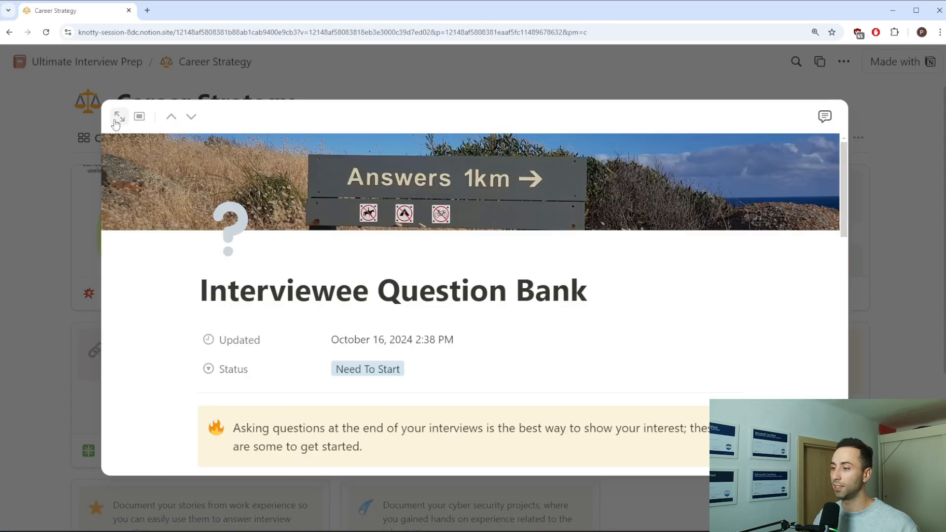
Expand the Interviewee Question Bank to full page and review its 10 General and 5 Technical questions
left_click(119, 116)
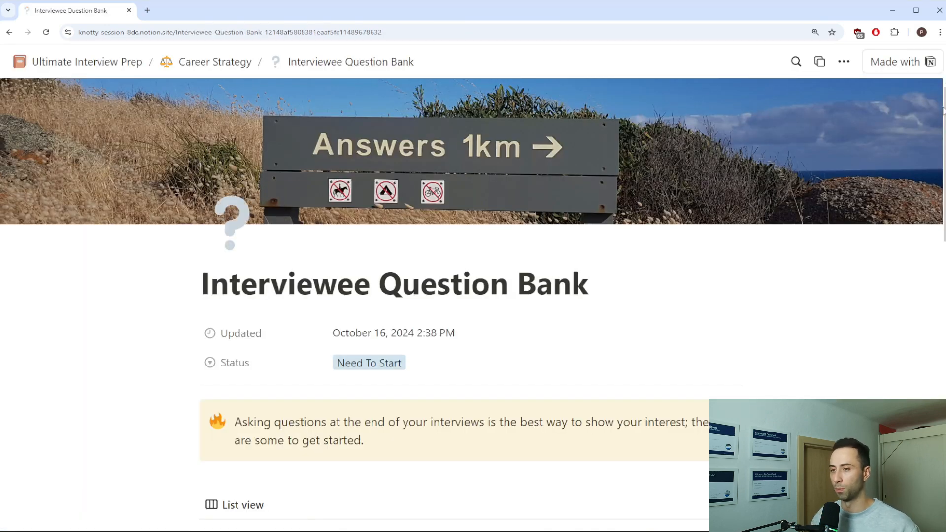
scroll("down", 3)
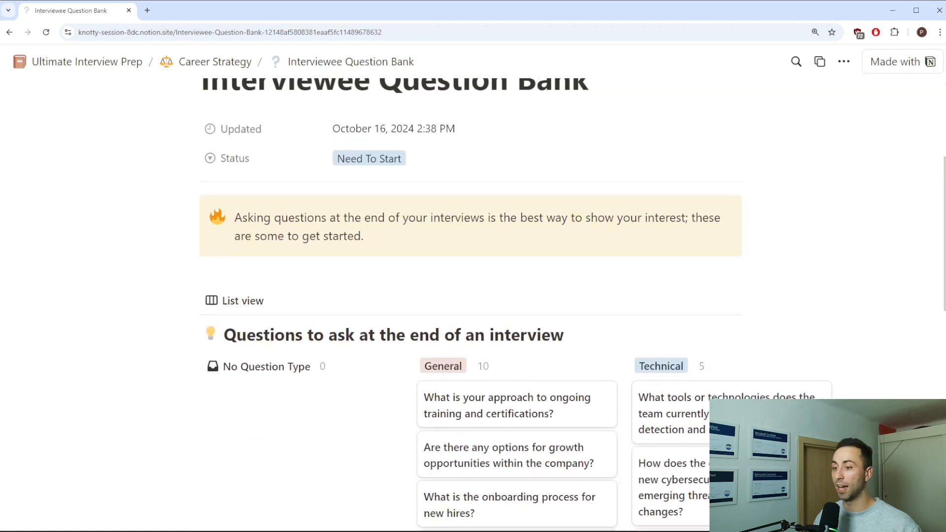
scroll("down", 3)
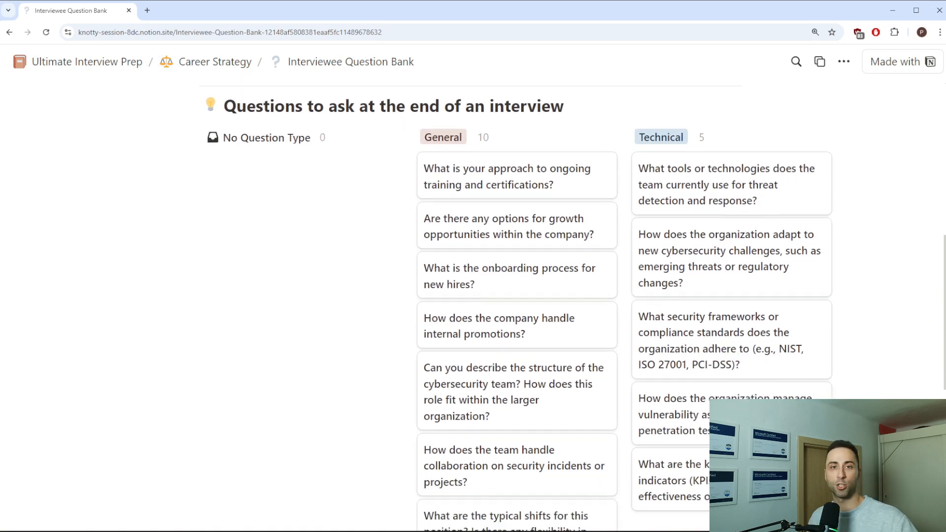
scroll("down", 3)
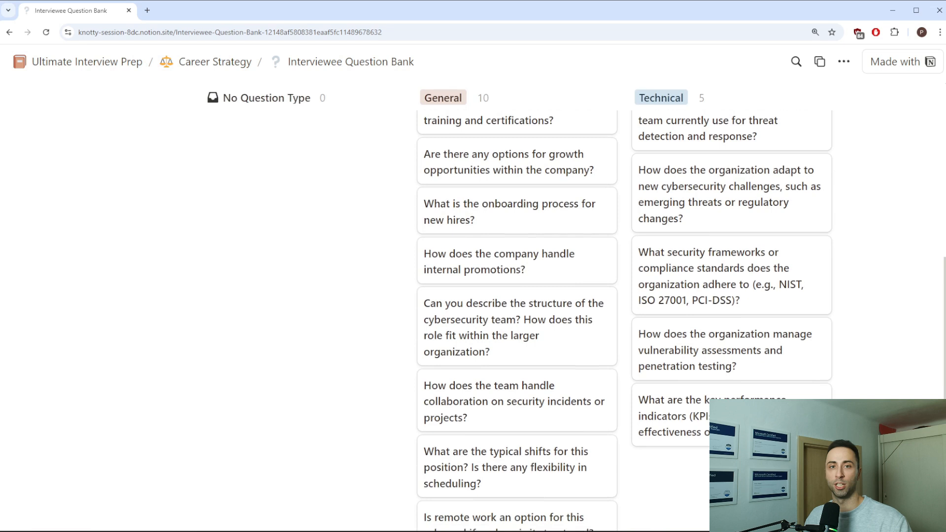
scroll("down", 3)
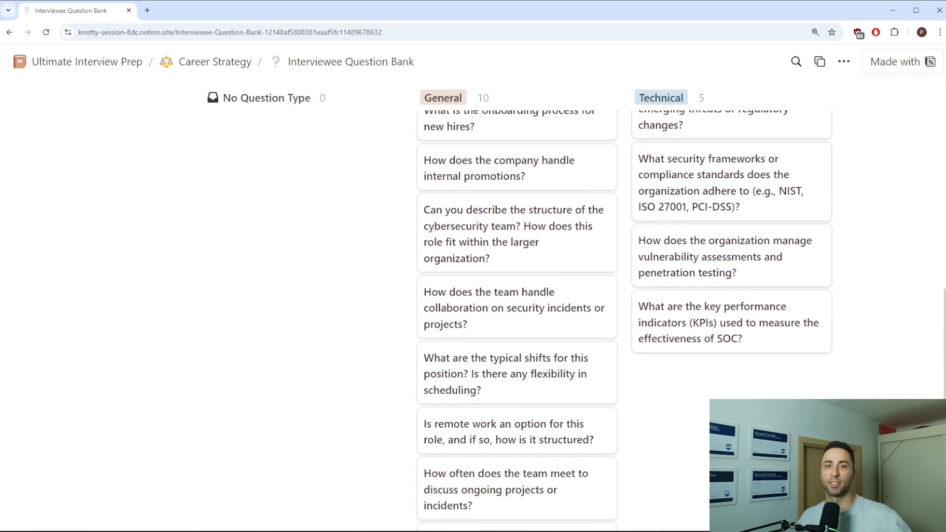
scroll("down", 3)
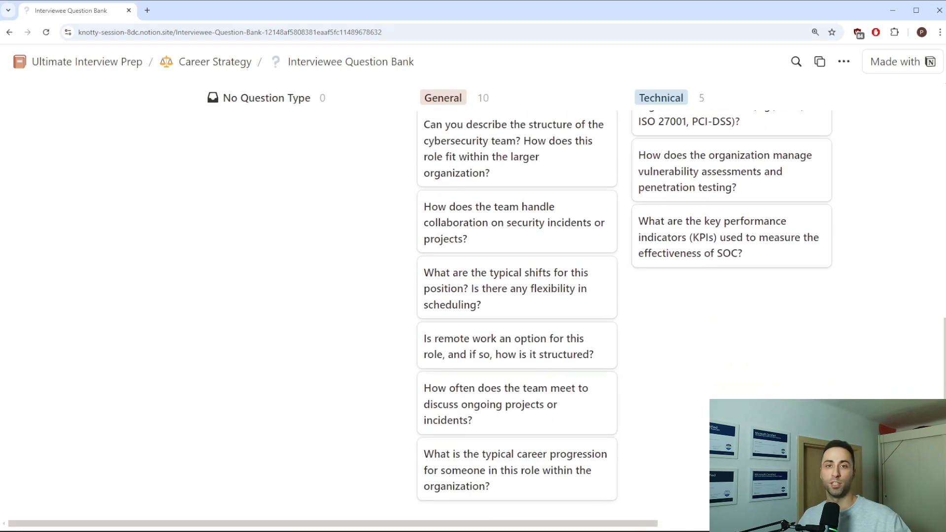